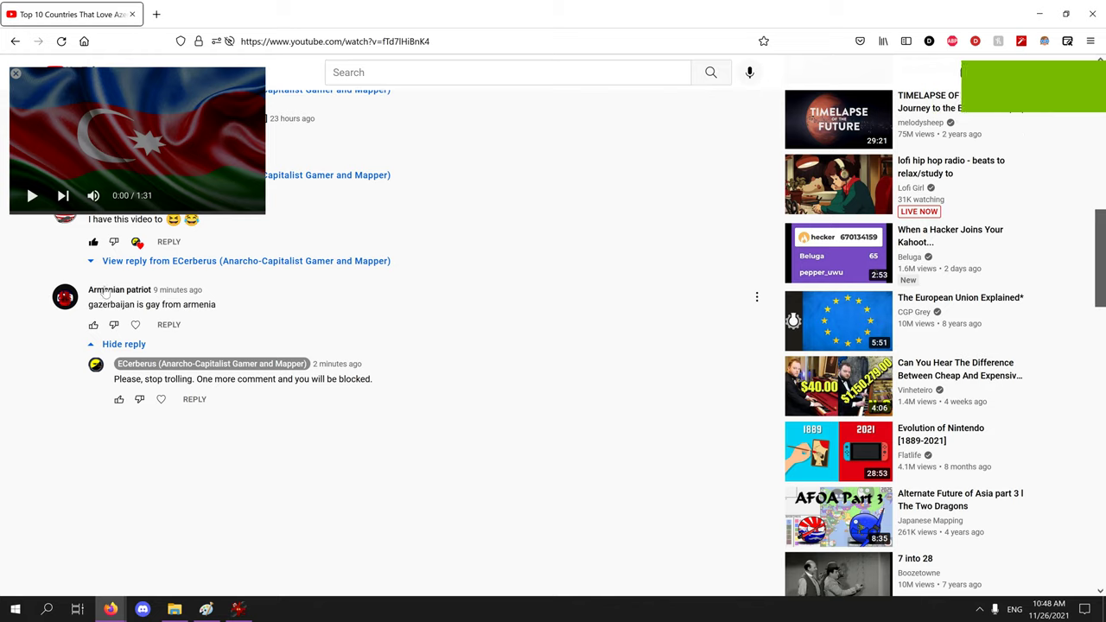
Open the troll commenter's channel in a new tab and play its 'People in description in real life' video.
{"action": "right_click", "coordinate": [119, 291]}
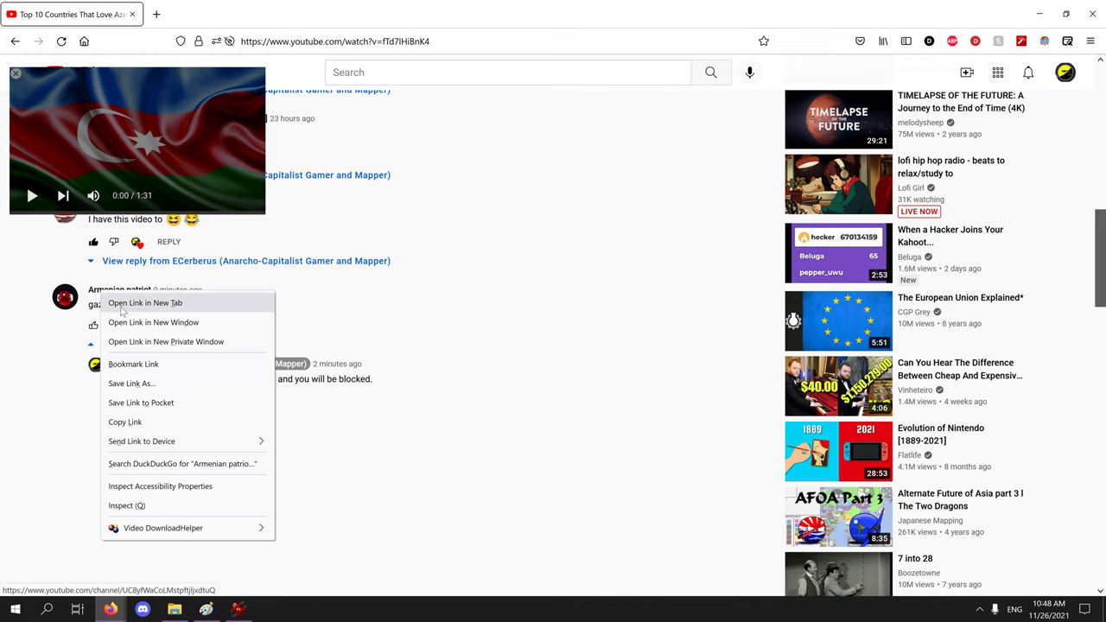
{"action": "left_click", "coordinate": [145, 302]}
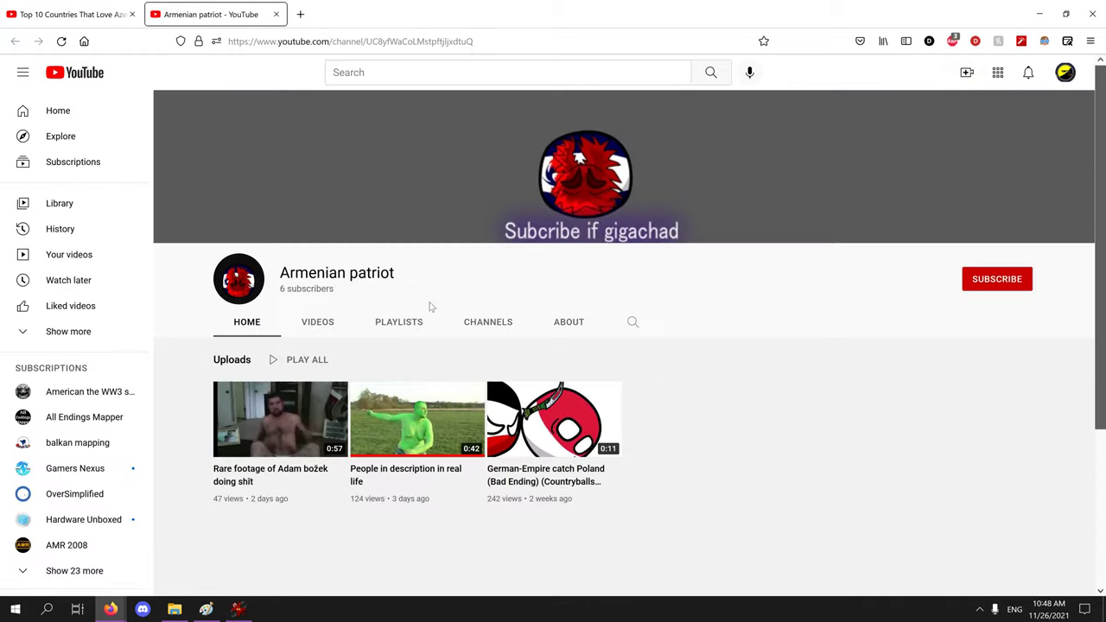
{"action": "left_click", "coordinate": [569, 322]}
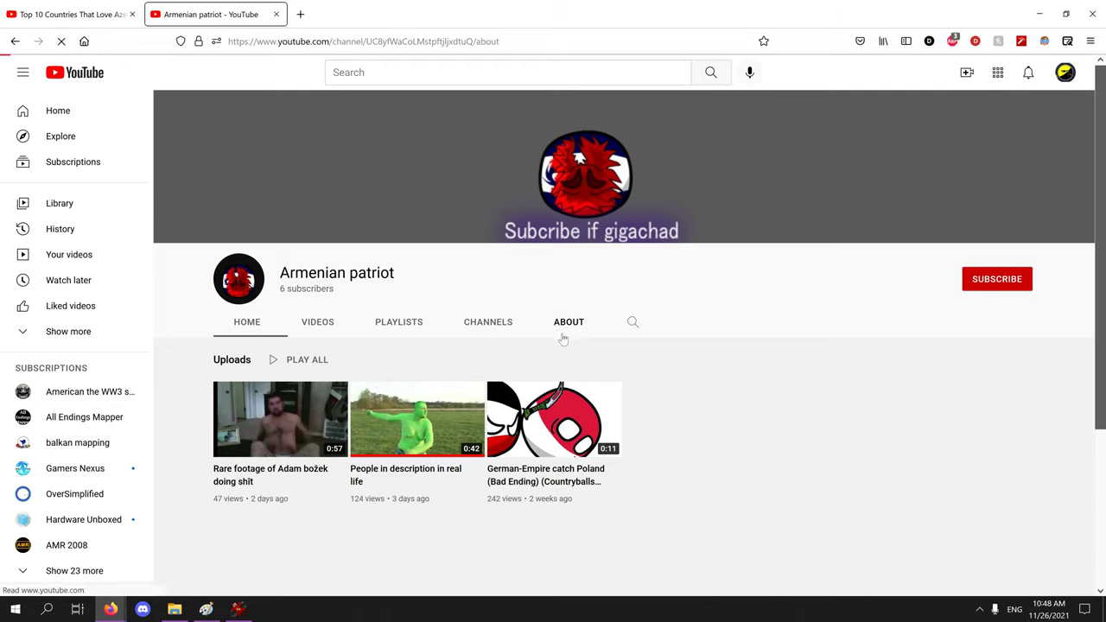
{"action": "left_click", "coordinate": [569, 322]}
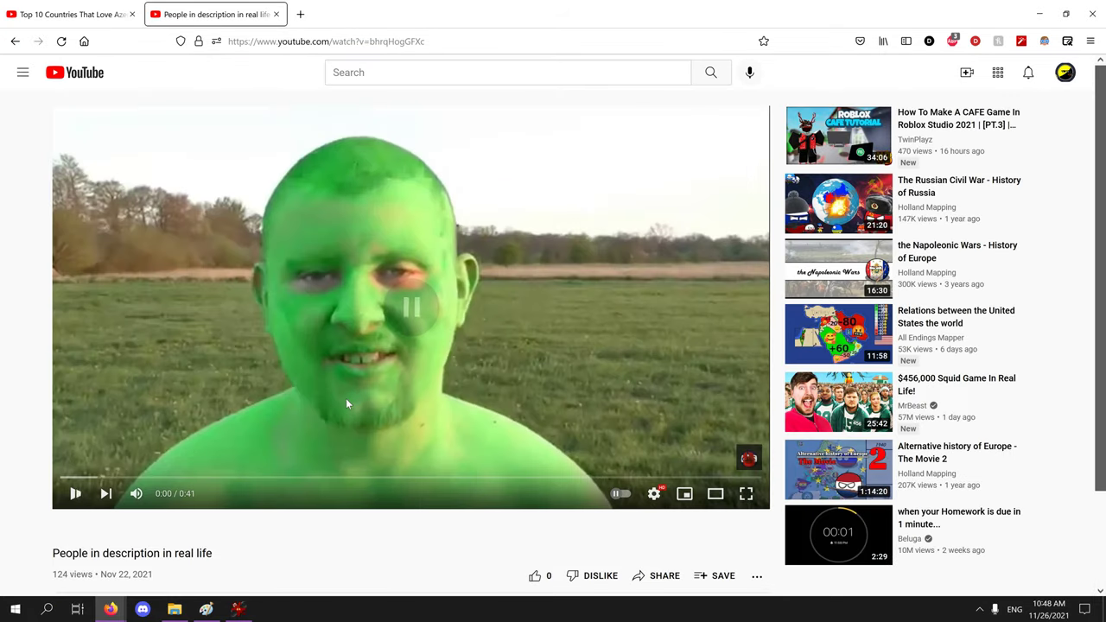
Read the opening words of the video description by highlighting them.
{"action": "scroll", "scroll_direction": "down", "scroll_amount": 3}
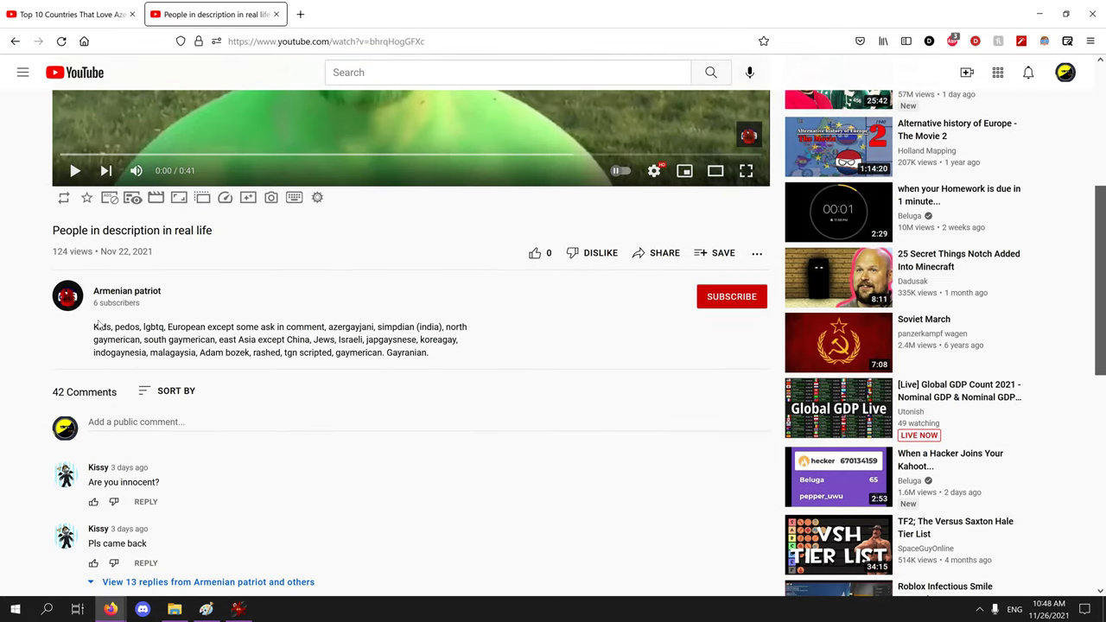
{"action": "left_click_drag", "start_coordinate": [95, 327], "coordinate": [164, 326]}
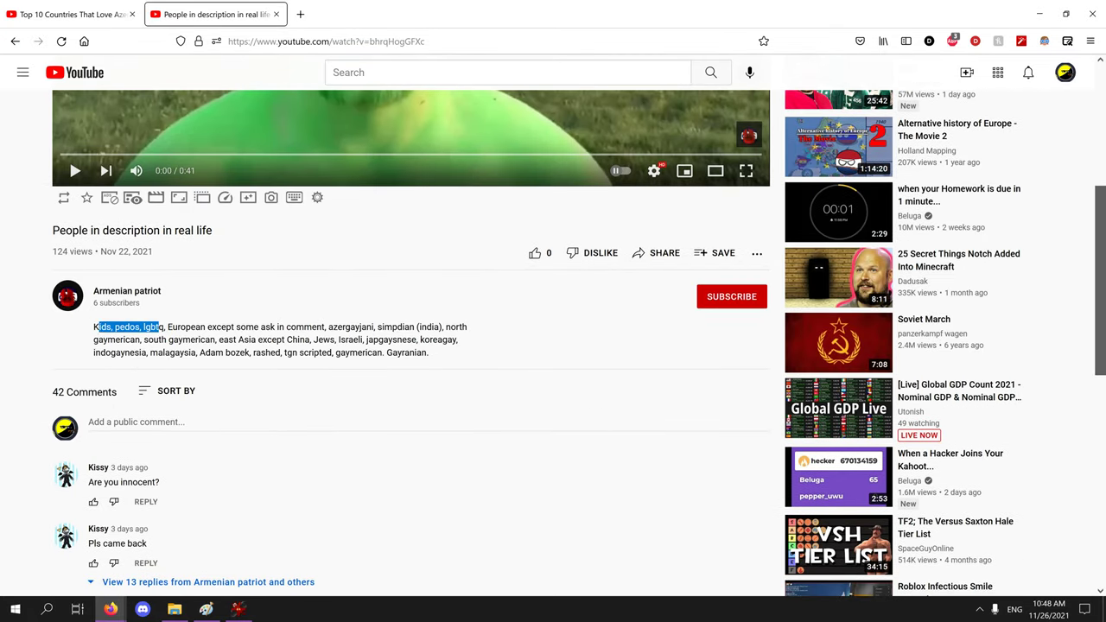
{"action": "double_click", "coordinate": [100, 326]}
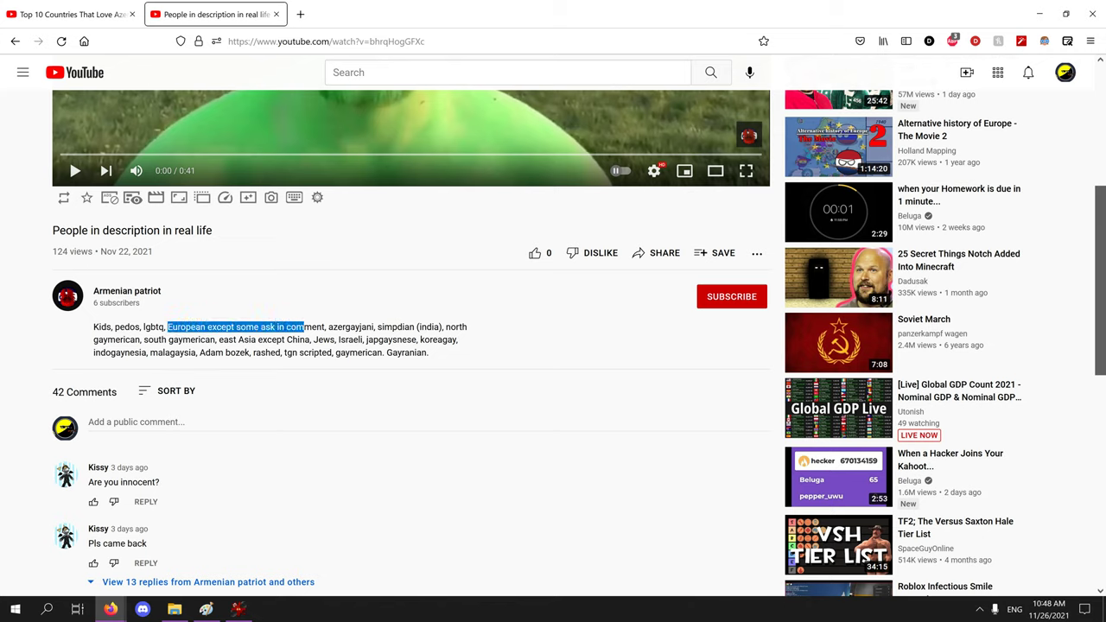
{"action": "left_click", "coordinate": [303, 326]}
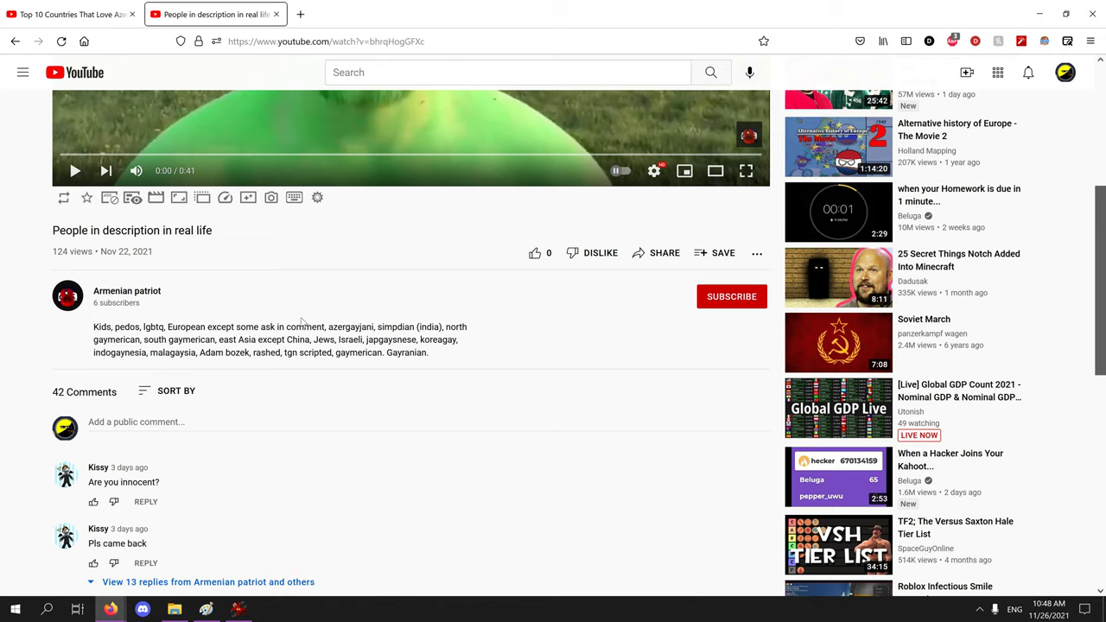
{"action": "mouse_move", "coordinate": [336, 325]}
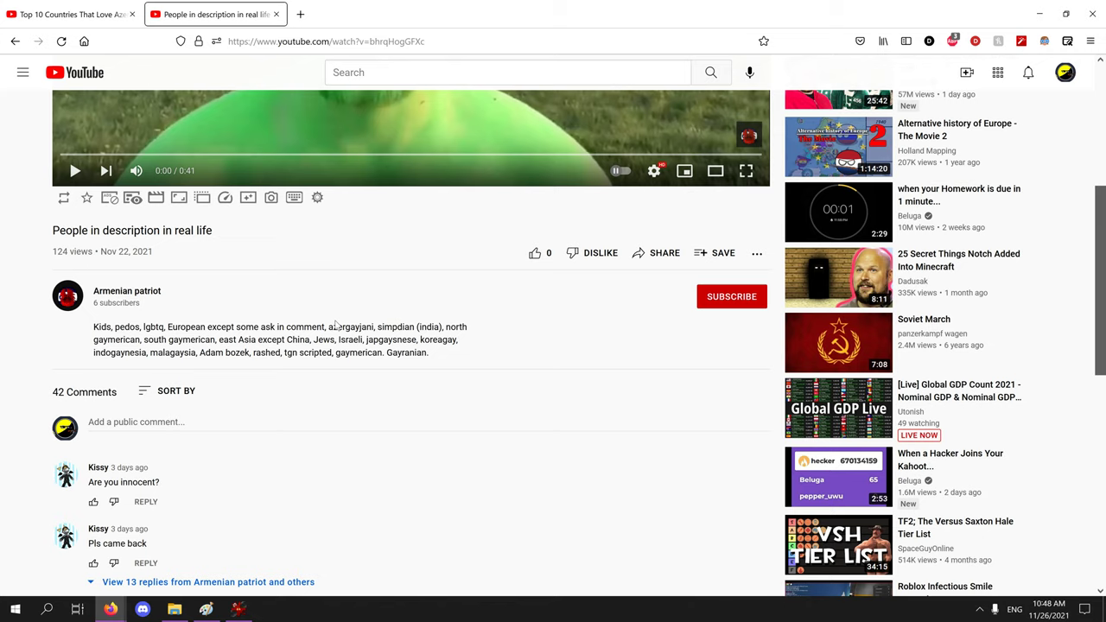
Highlight the invented country names listed further along the description.
{"action": "left_click_drag", "start_coordinate": [328, 327], "coordinate": [425, 326]}
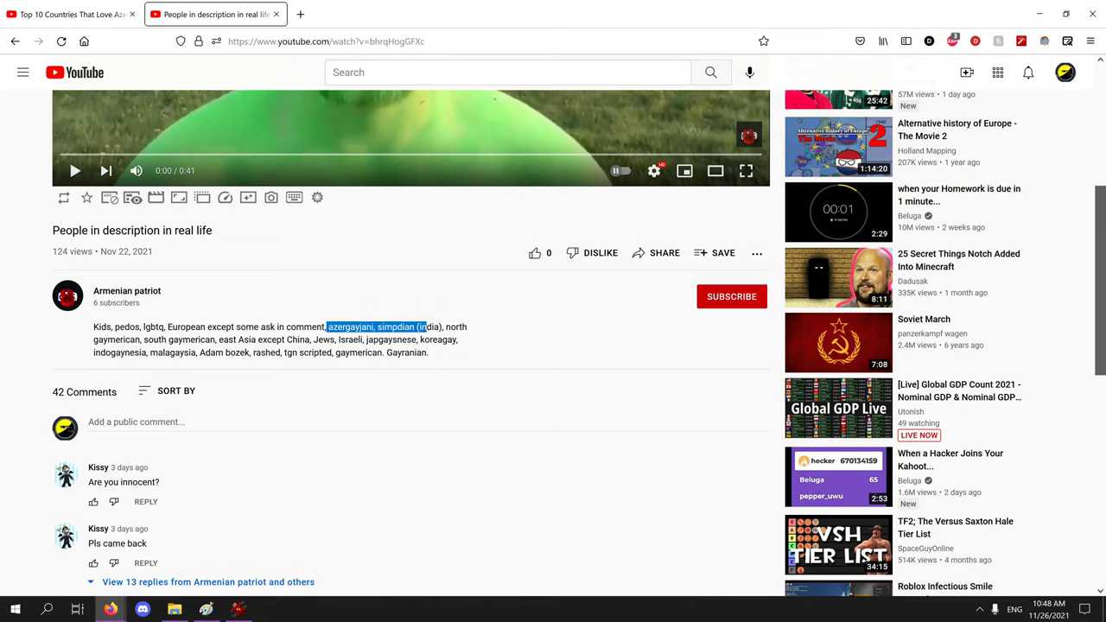
{"action": "left_click_drag", "start_coordinate": [424, 327], "coordinate": [256, 339]}
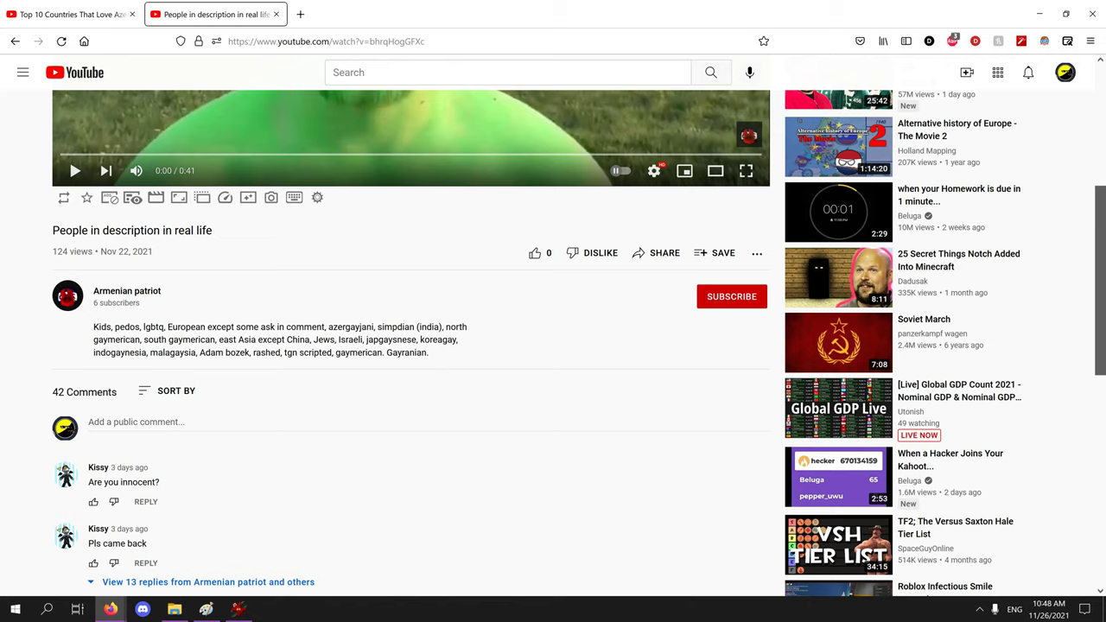
{"action": "double_click", "coordinate": [325, 338]}
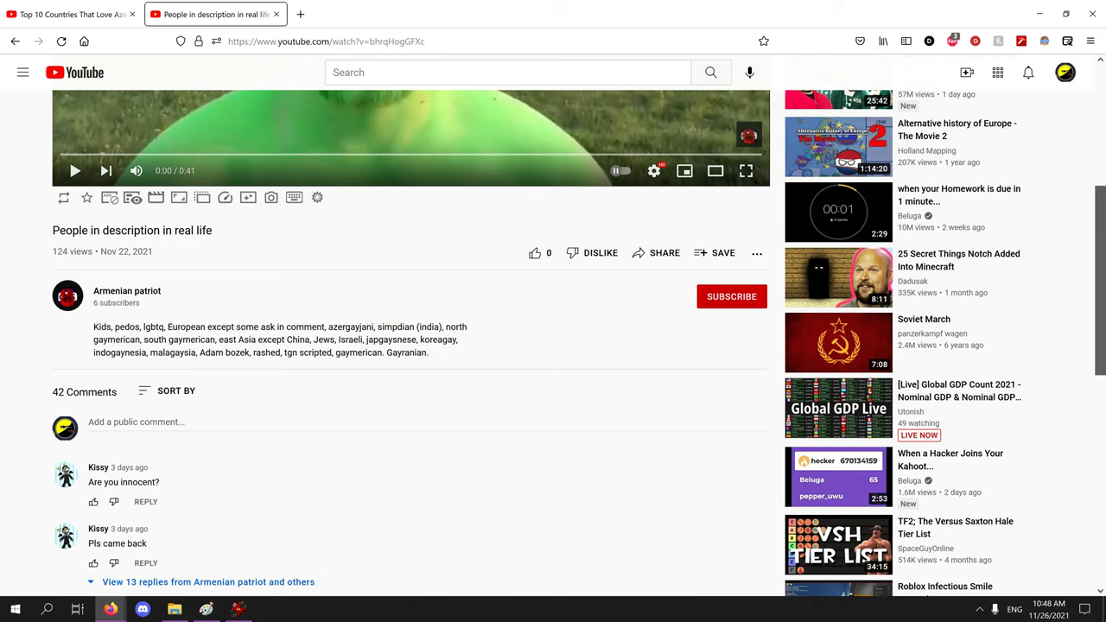
{"action": "double_click", "coordinate": [349, 339]}
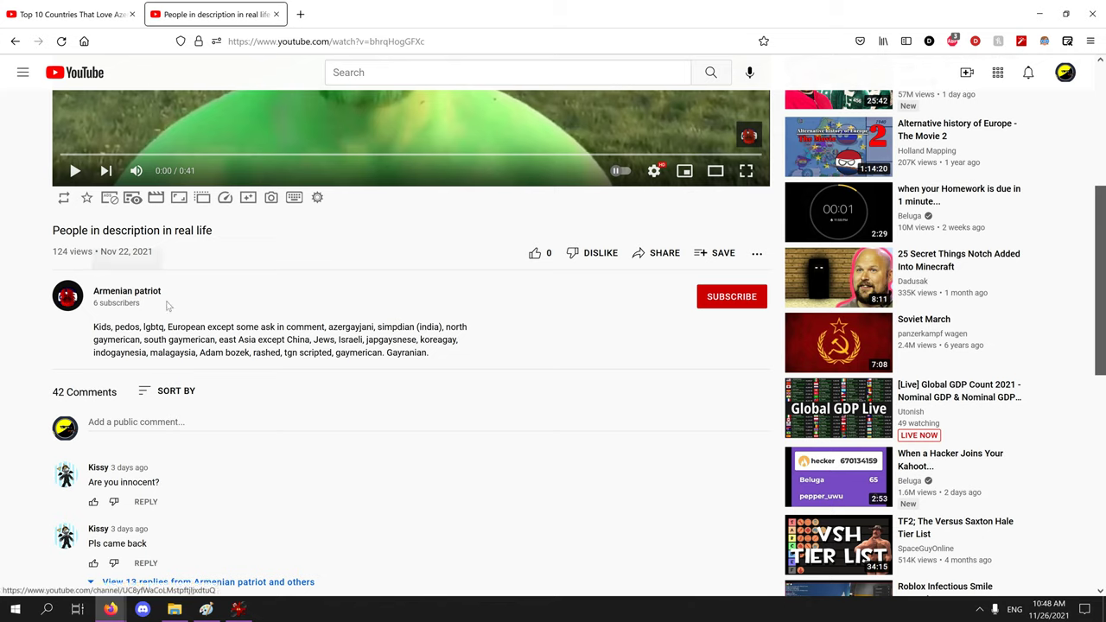
{"action": "double_click", "coordinate": [391, 339]}
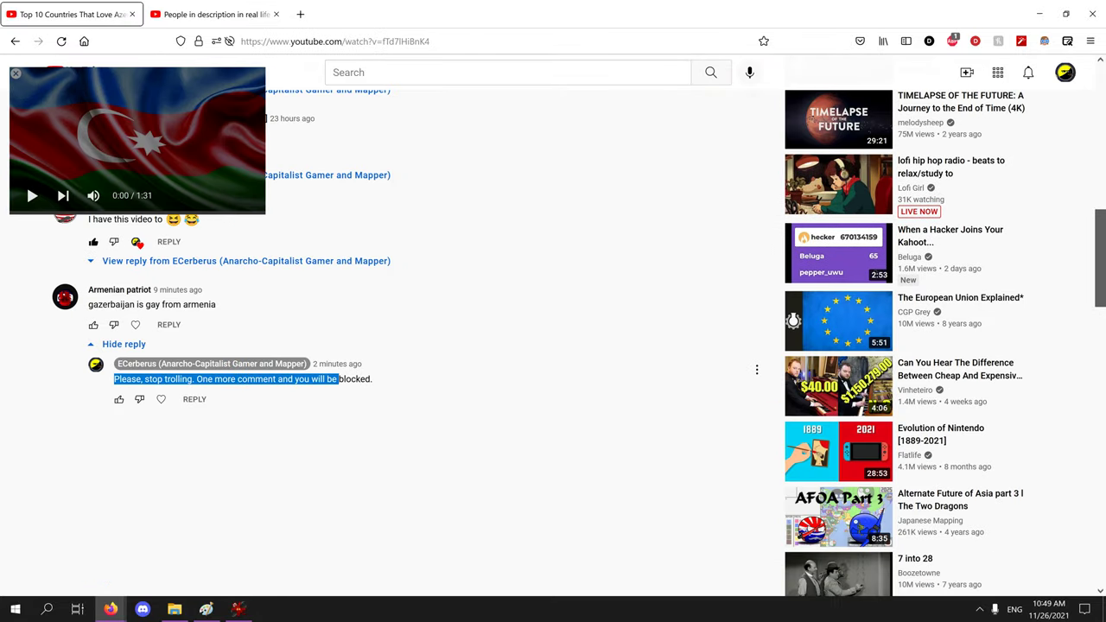
Visit the warning reply author's channel uploads, a Fortnite video, then the pinned commenter ECerberus's channel.
{"action": "left_click", "coordinate": [211, 363]}
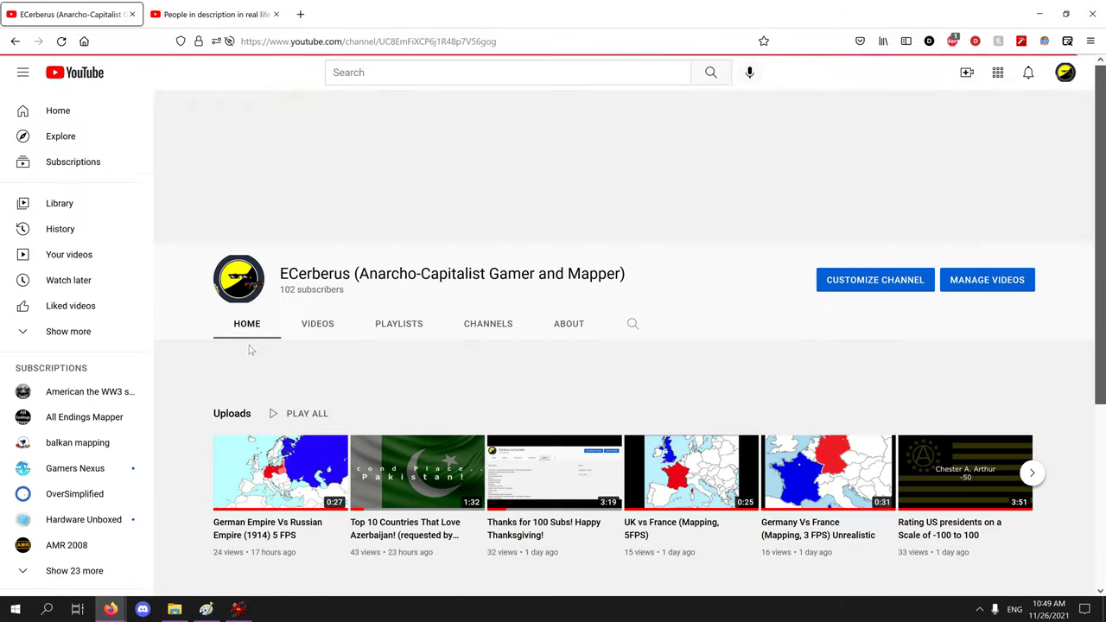
{"action": "left_click", "coordinate": [318, 323]}
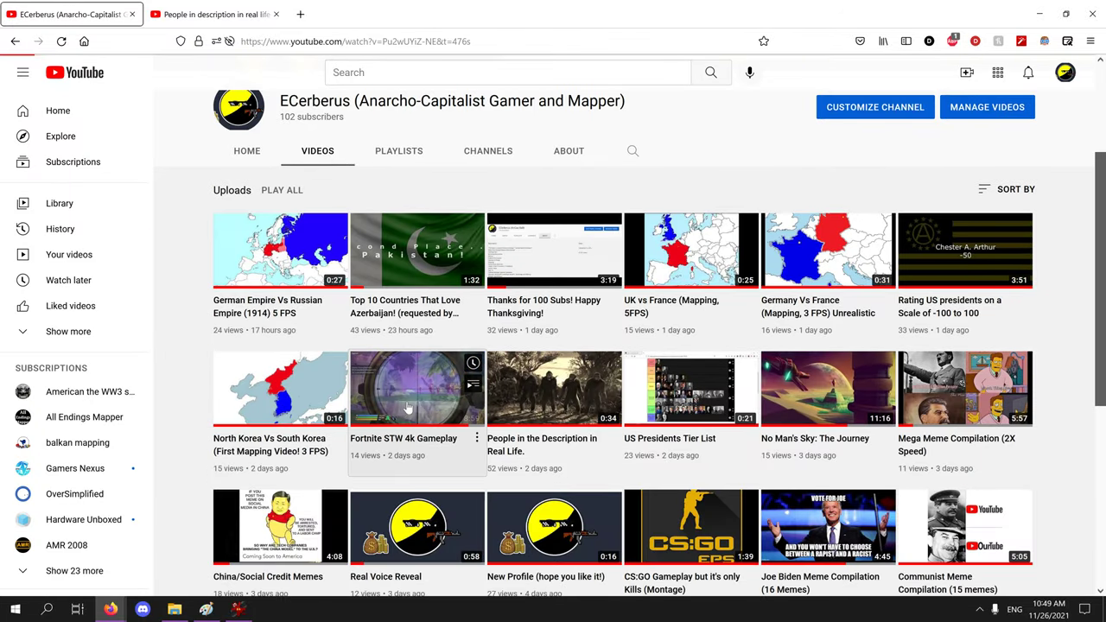
{"action": "left_click", "coordinate": [418, 388]}
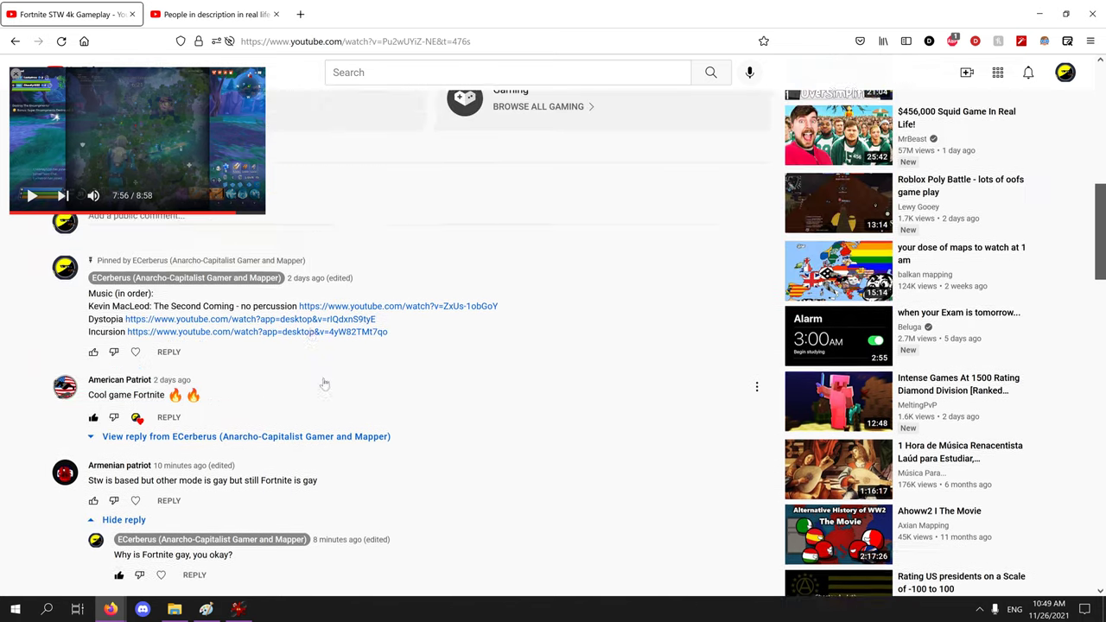
{"action": "left_click", "coordinate": [214, 14]}
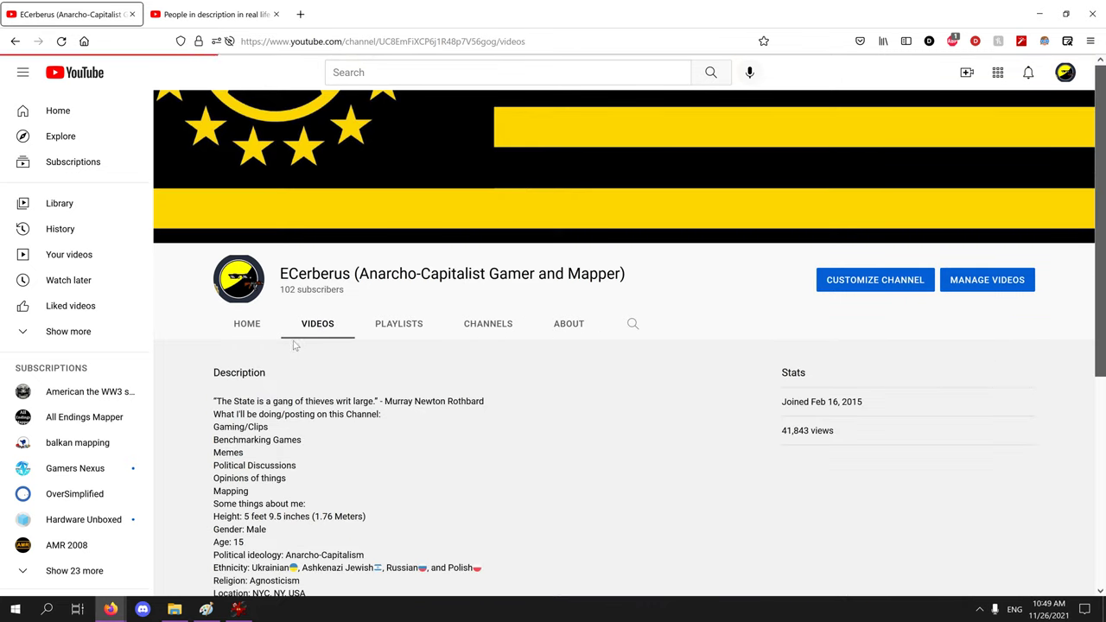
List ECerberus's uploaded videos and locate the Top 10 Countries That Love Azerbaijan upload.
{"action": "left_click", "coordinate": [318, 323]}
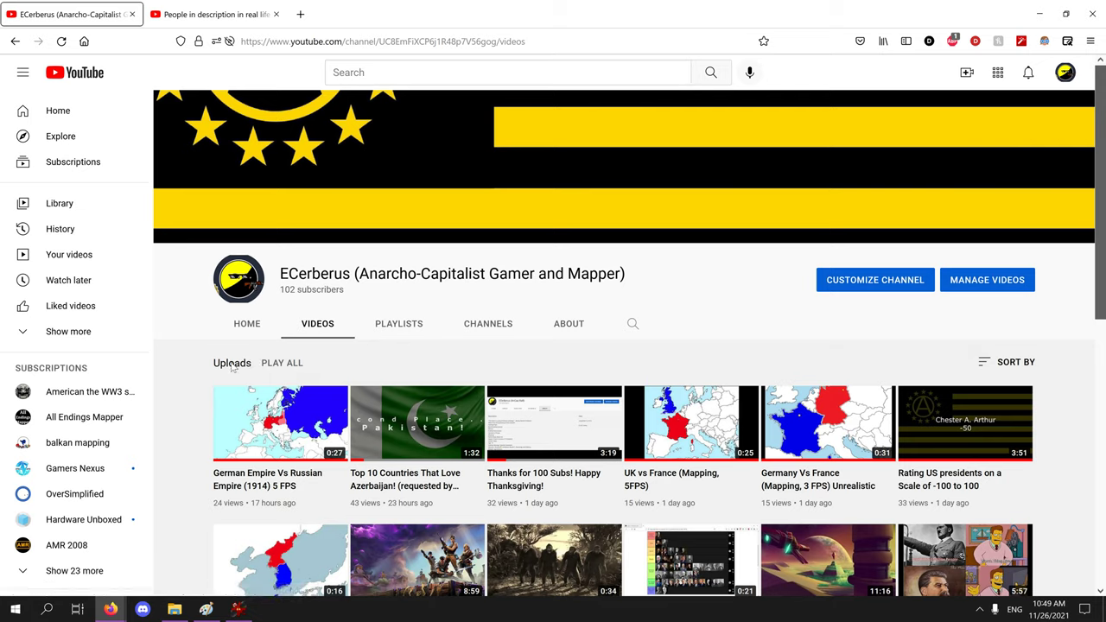
{"action": "mouse_move", "coordinate": [244, 344]}
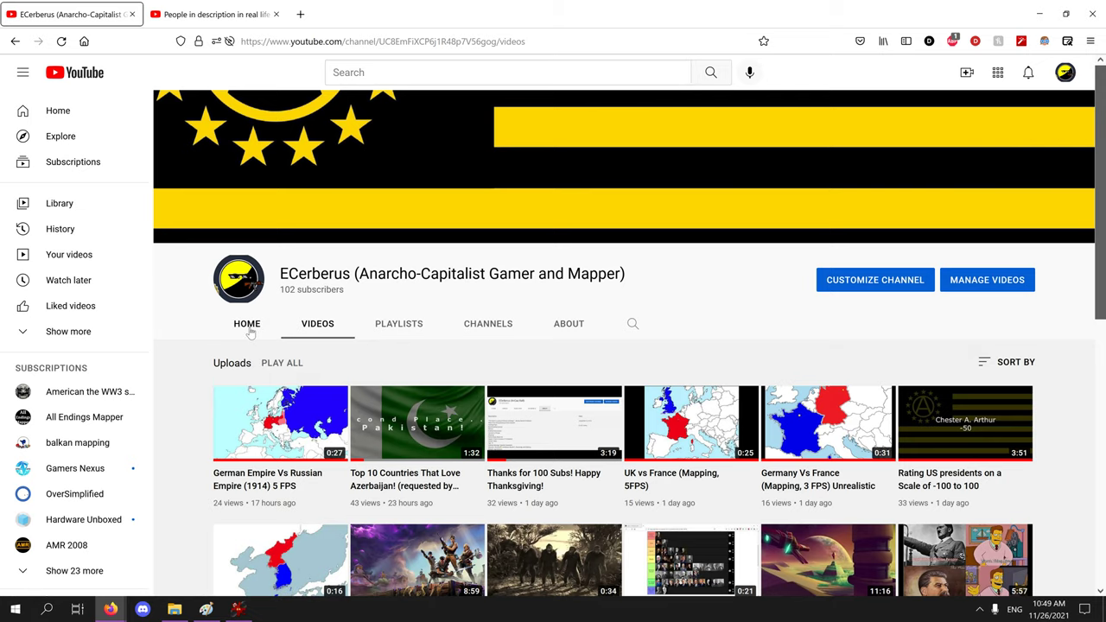
{"action": "mouse_move", "coordinate": [247, 323]}
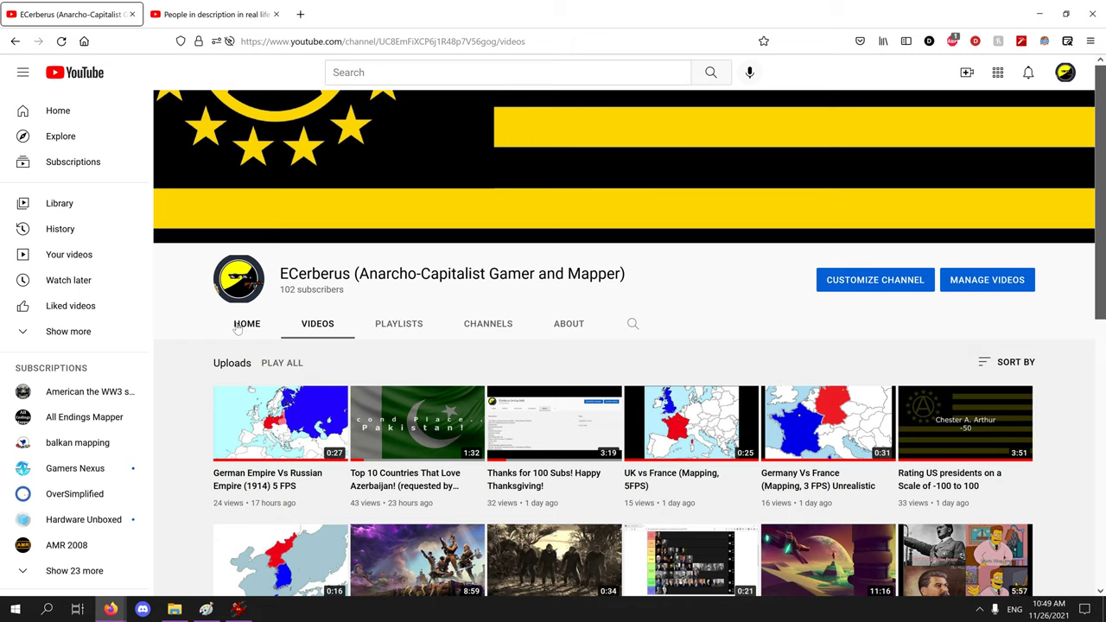
{"action": "mouse_move", "coordinate": [297, 379]}
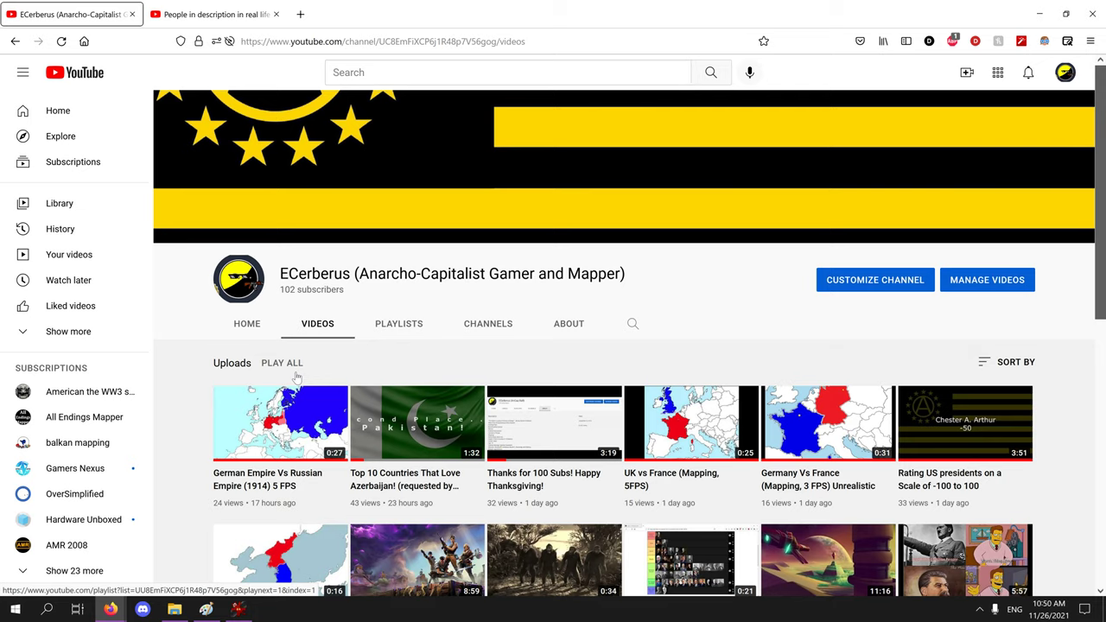
{"action": "scroll", "scroll_direction": "down", "scroll_amount": 3}
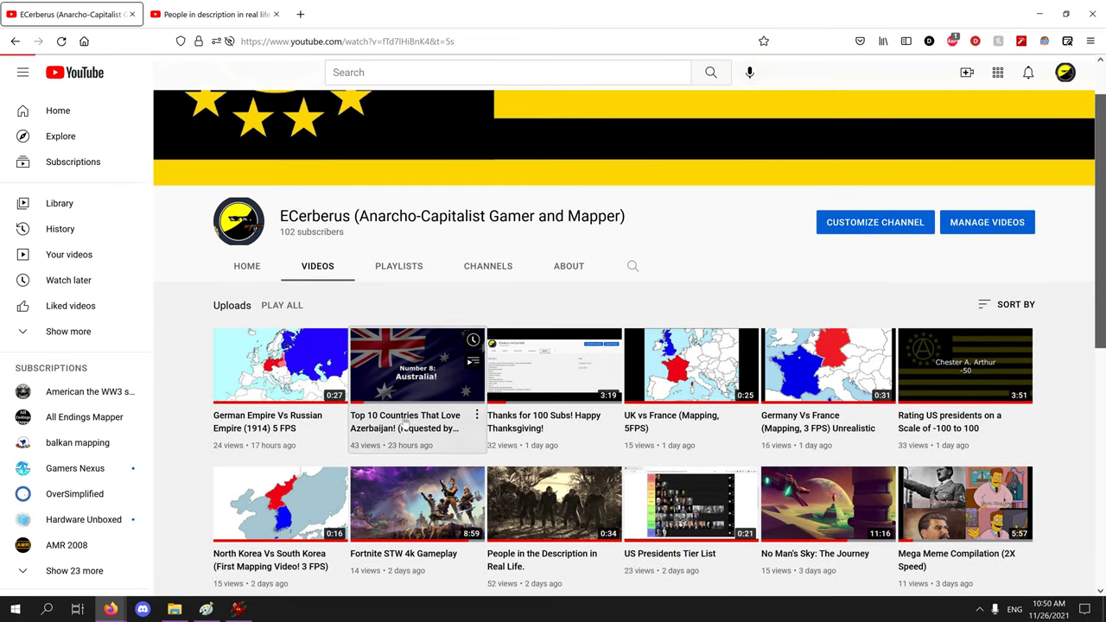
Find the Armenian patriot comment under the video and open that commenter's channel.
{"action": "left_click", "coordinate": [419, 364]}
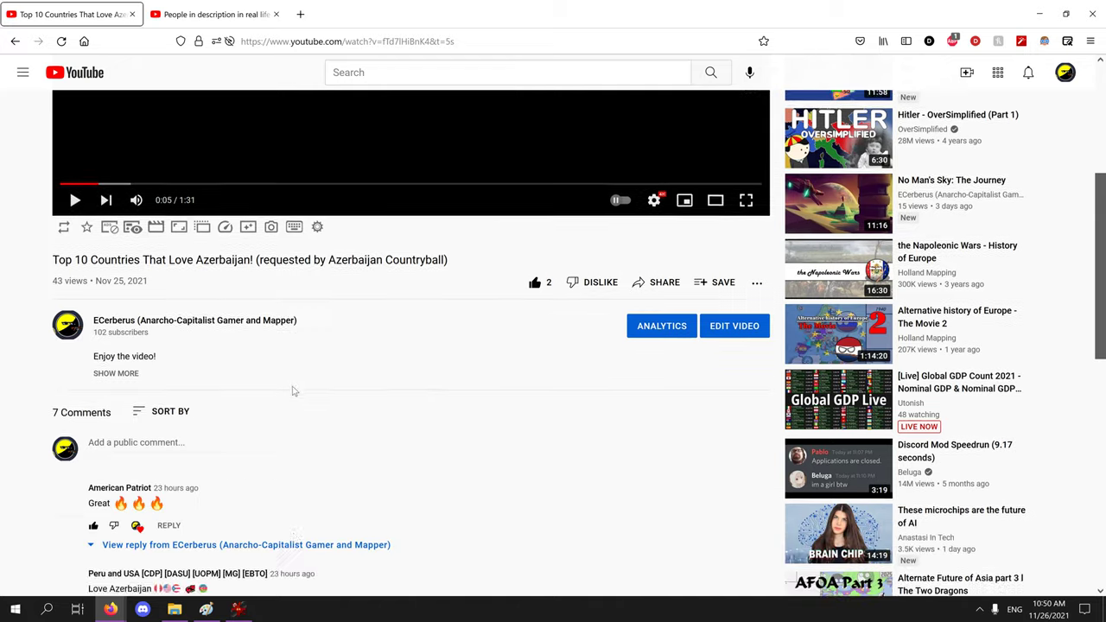
{"action": "scroll", "scroll_direction": "down", "scroll_amount": 3}
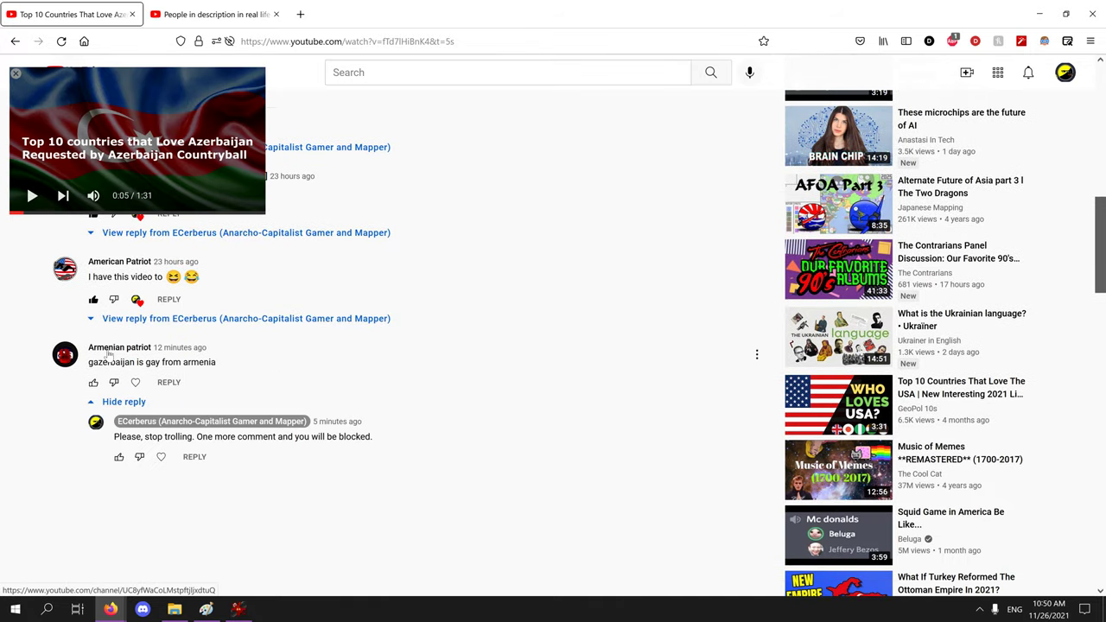
{"action": "left_click_drag", "start_coordinate": [155, 364], "coordinate": [217, 363]}
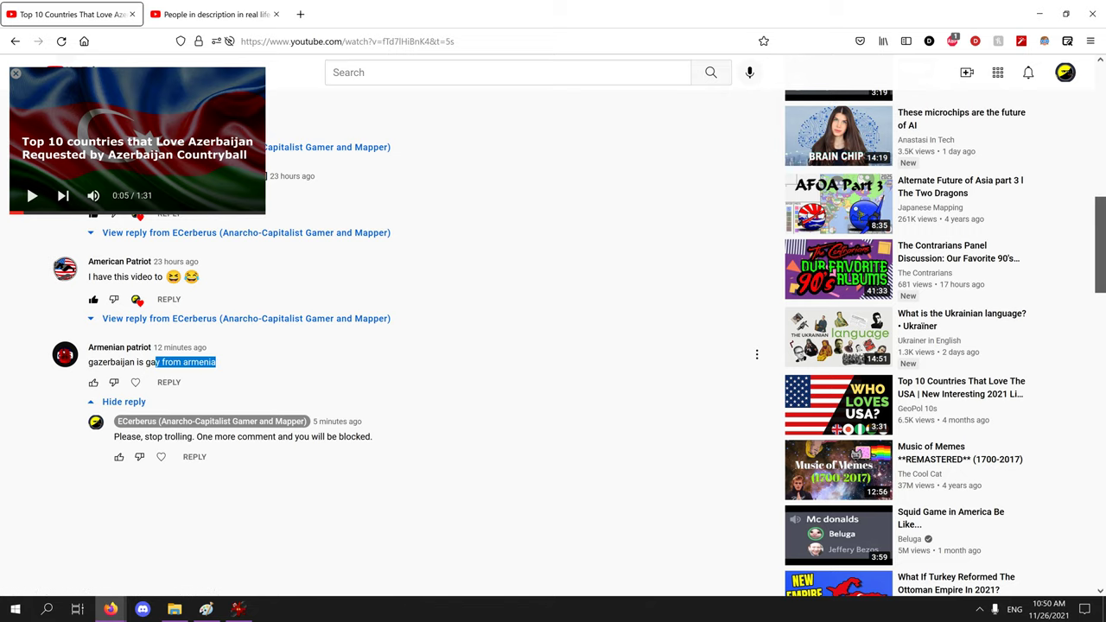
{"action": "left_click", "coordinate": [119, 346]}
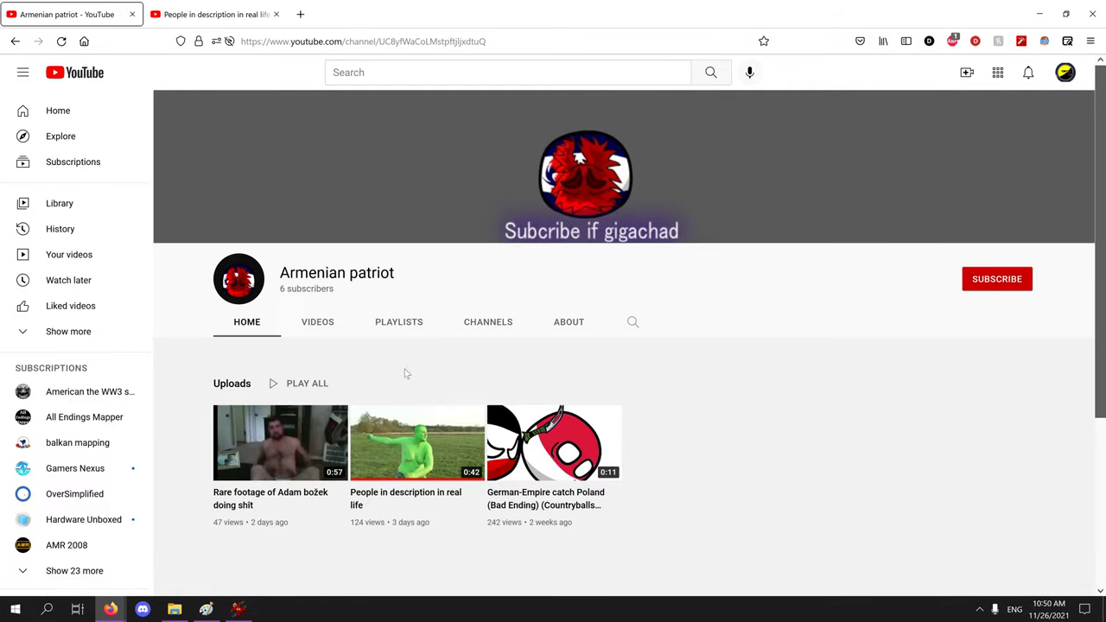
Look over the channel's Videos and Home pages, then bring up the France and Germany map in Paint.
{"action": "left_click", "coordinate": [318, 322]}
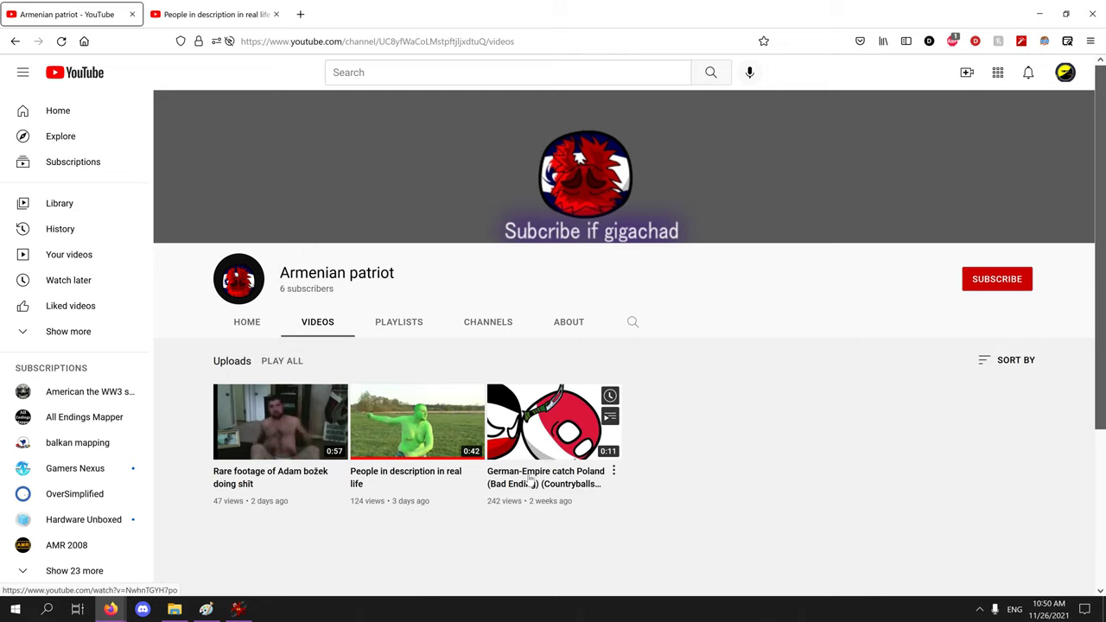
{"action": "left_click", "coordinate": [246, 322]}
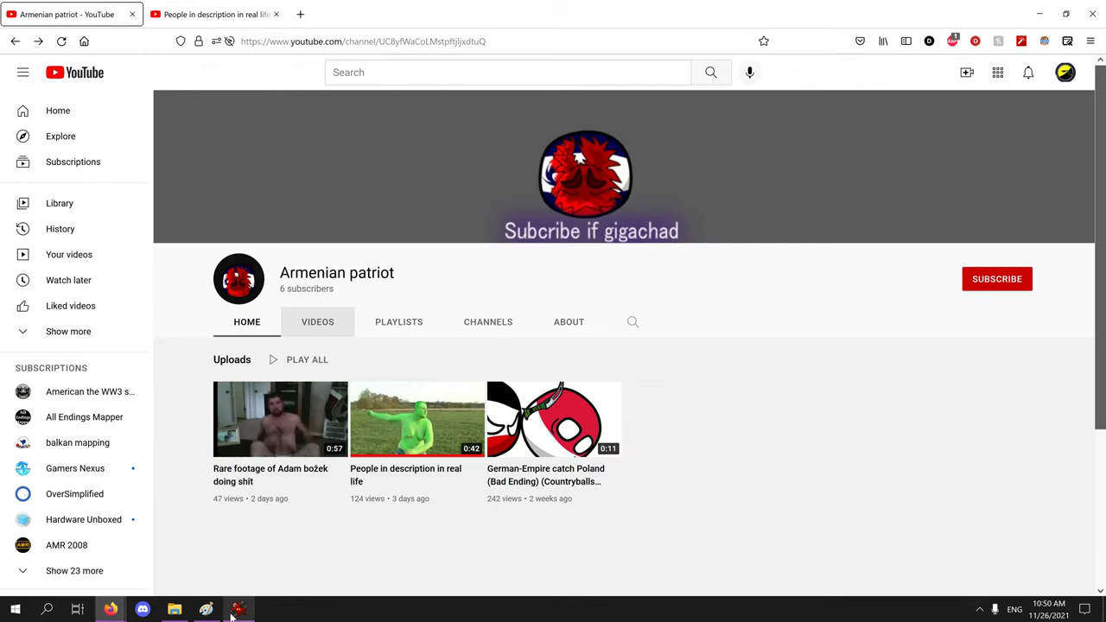
{"action": "left_click", "coordinate": [239, 609]}
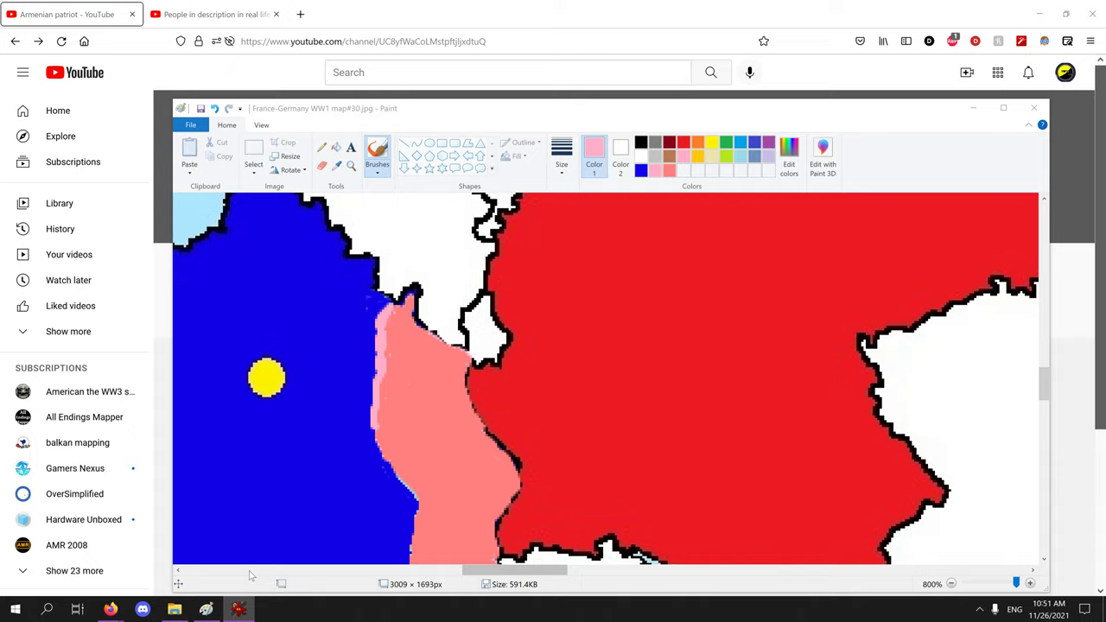
Bring up the GeForce Experience overlay (Alt+Z) over the France–Germany map in Paint.
{"action": "key", "text": "alt+z"}
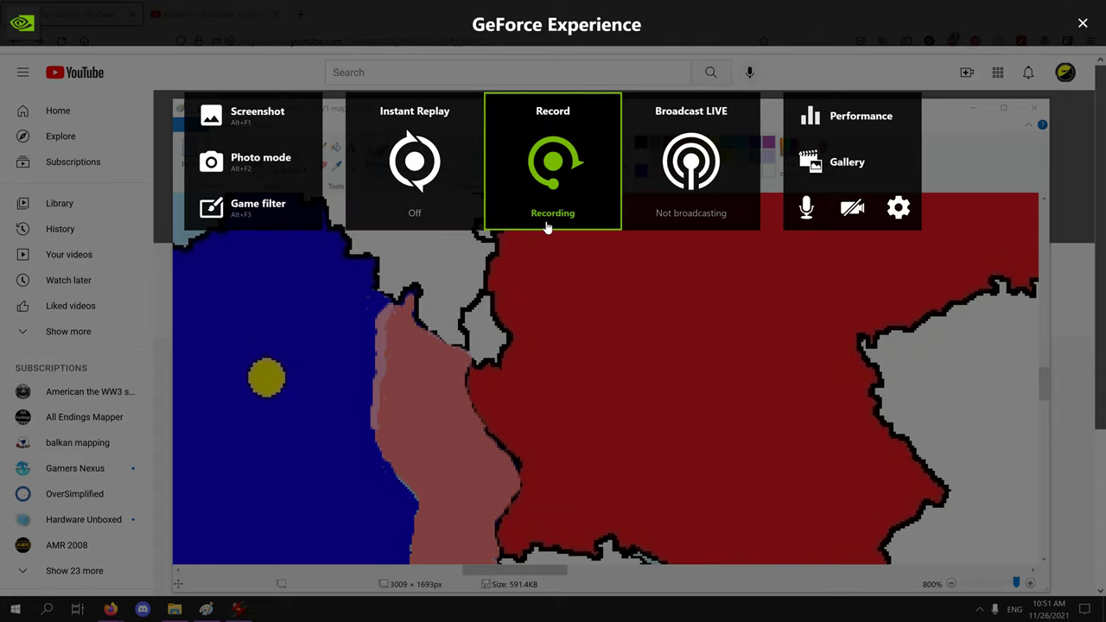
{"action": "mouse_move", "coordinate": [542, 229]}
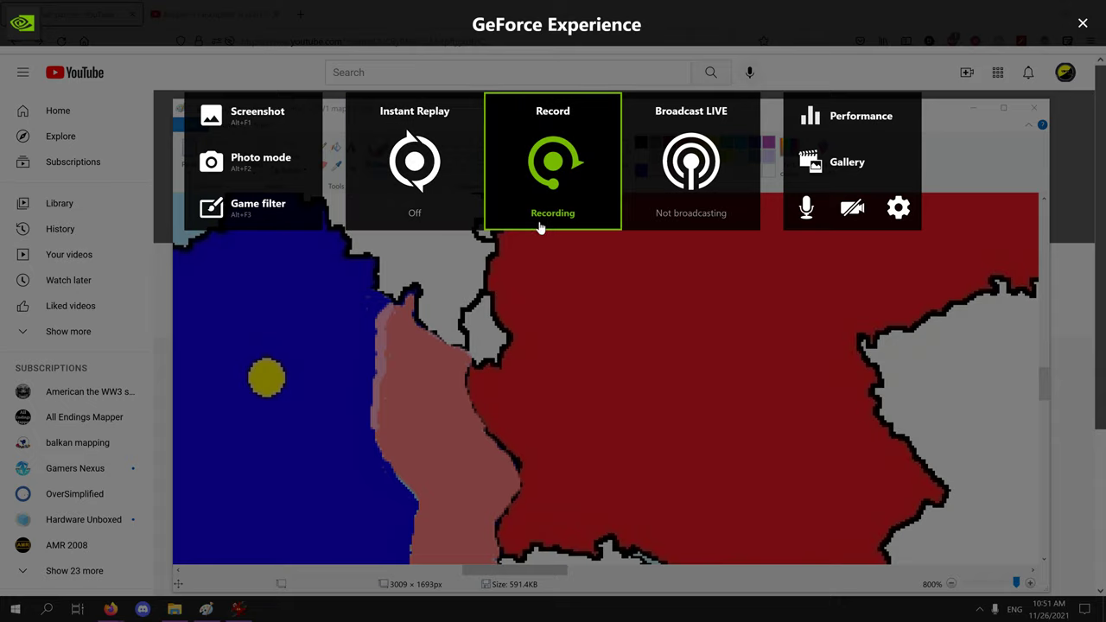